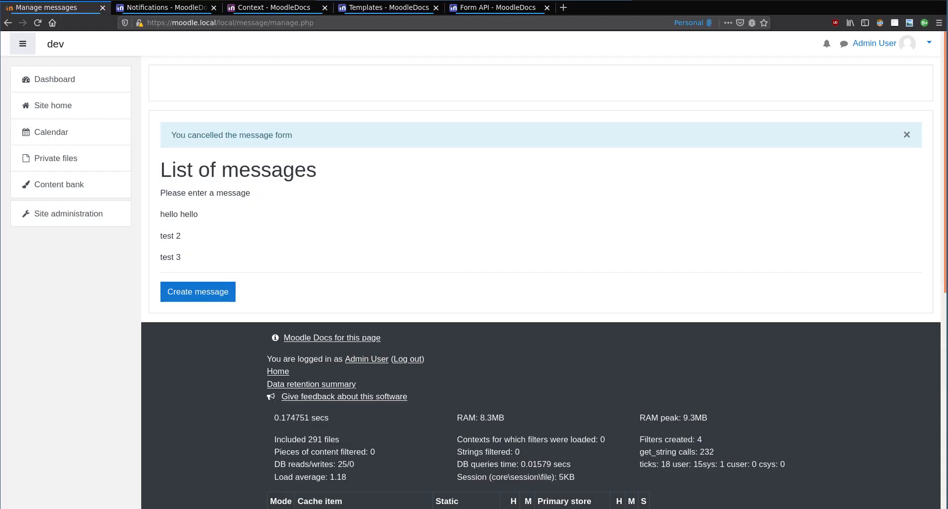
{"action": "mouse_move", "coordinate": [160, 191]}
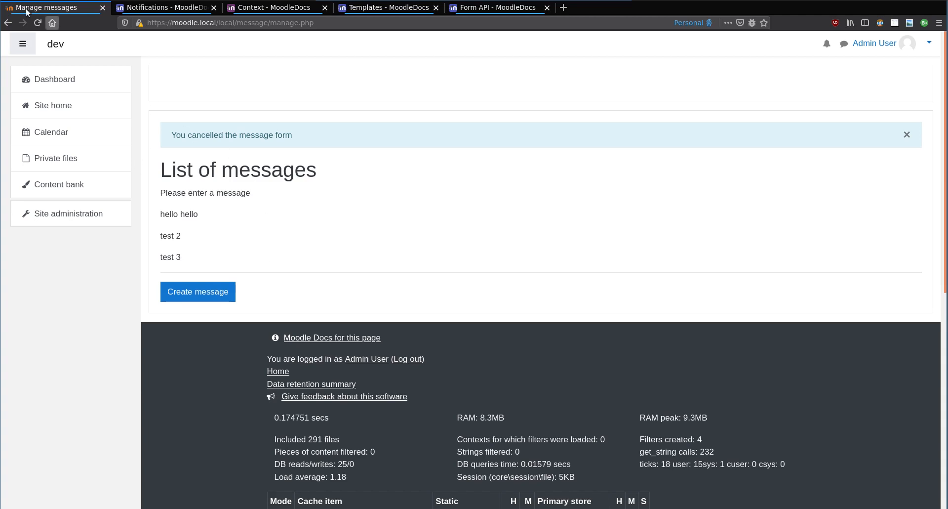
Step: Start a new message and cancel it so the 'You cancelled the message form' notice appears, then return to PhpStorm
{"action": "left_click", "coordinate": [907, 134]}
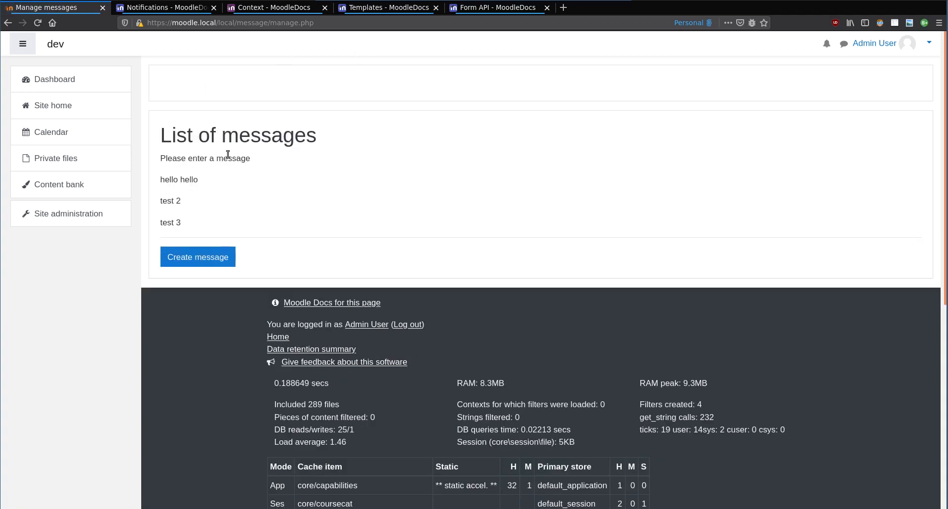
{"action": "left_click", "coordinate": [198, 257]}
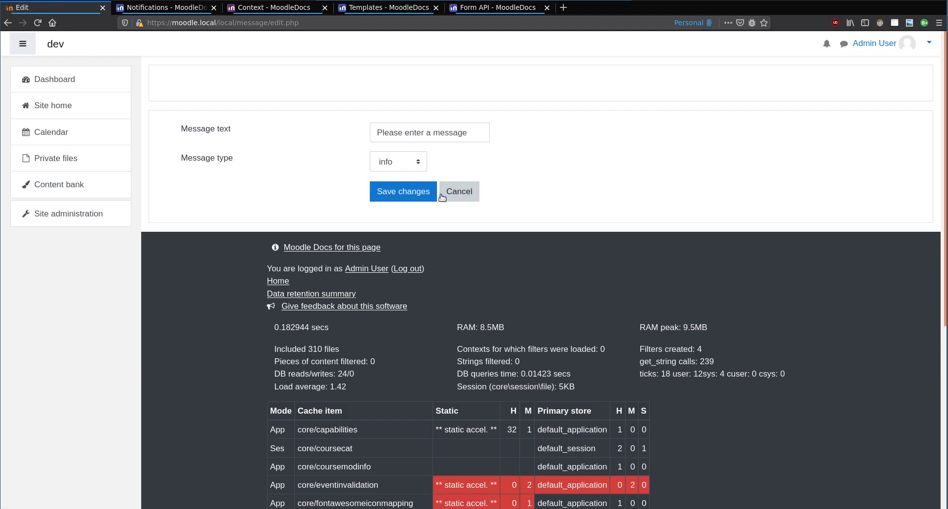
{"action": "left_click", "coordinate": [458, 192]}
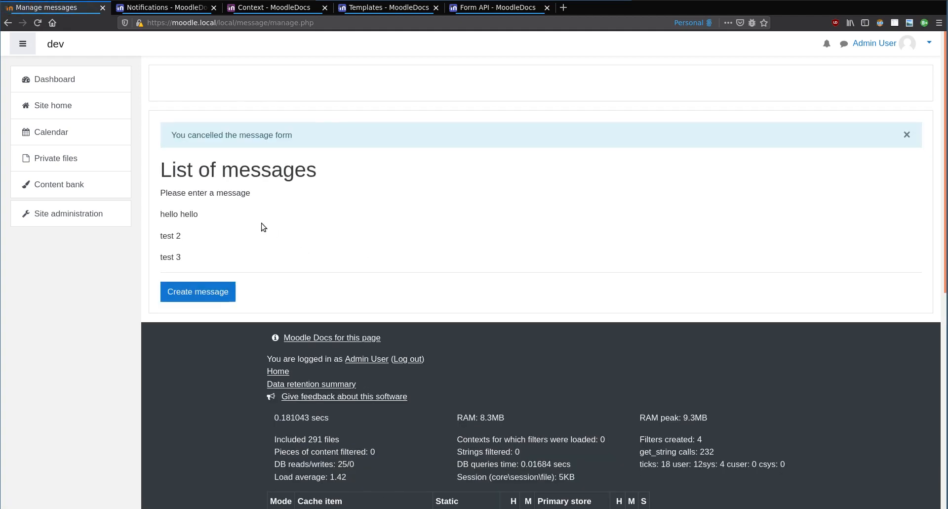
{"action": "double_click", "coordinate": [171, 193]}
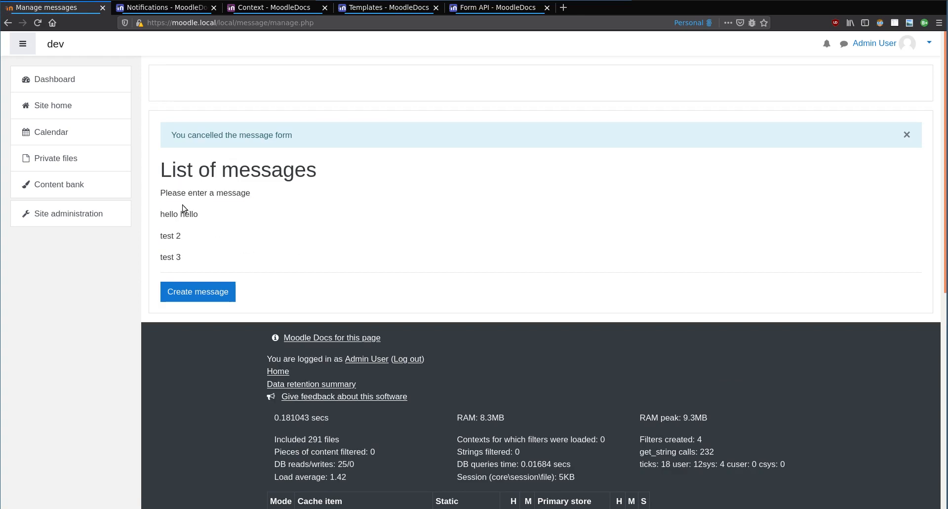
{"action": "mouse_move", "coordinate": [205, 135]}
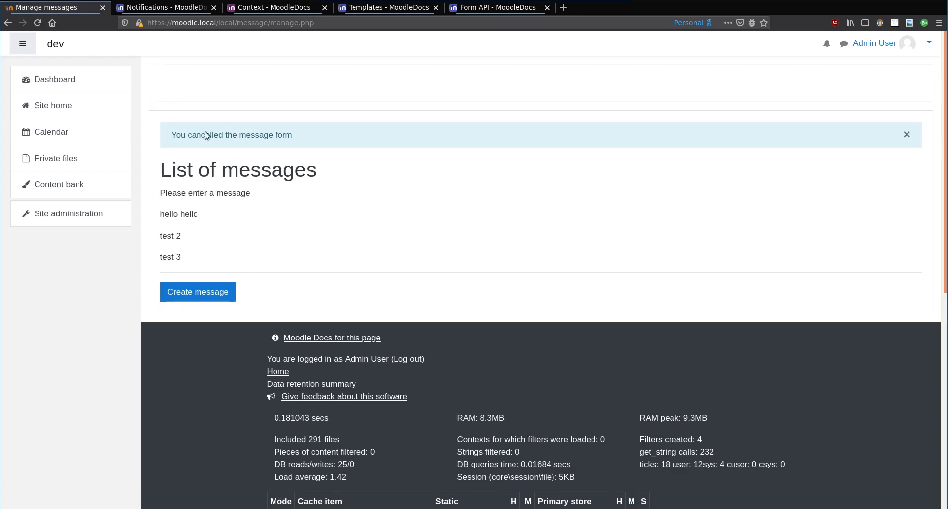
{"action": "mouse_move", "coordinate": [228, 82]}
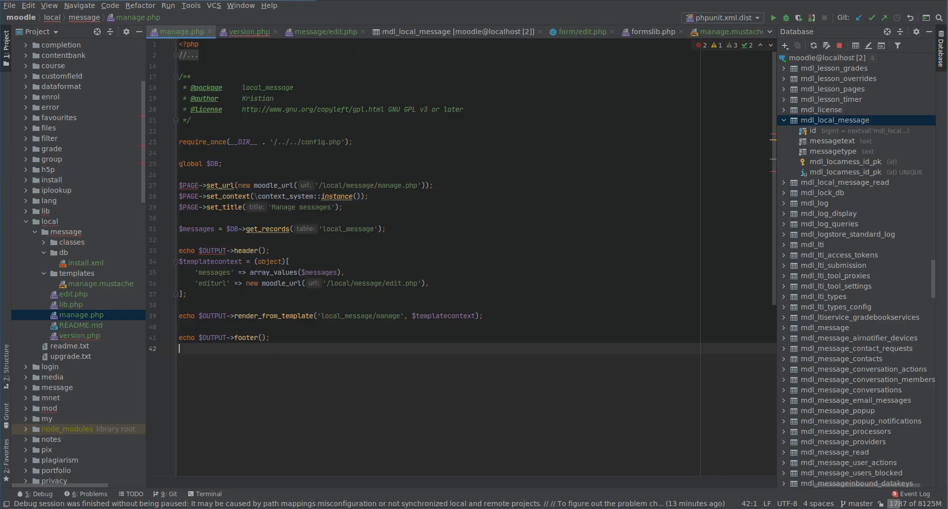
{"action": "mouse_move", "coordinate": [71, 306]}
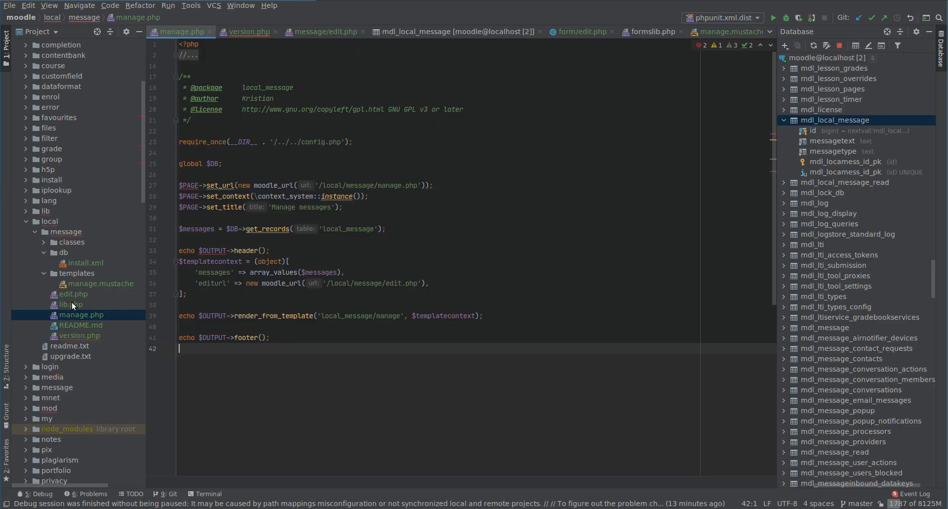
Step: In lib.php's local_message_before_footer declare global $DB and begin the $messages assignment
{"action": "left_click", "coordinate": [71, 304]}
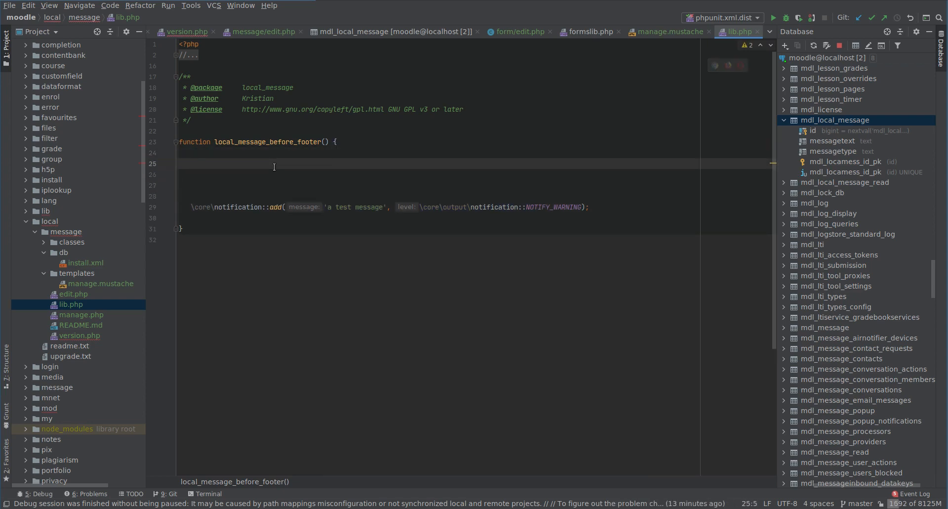
{"action": "type", "text": "global"}
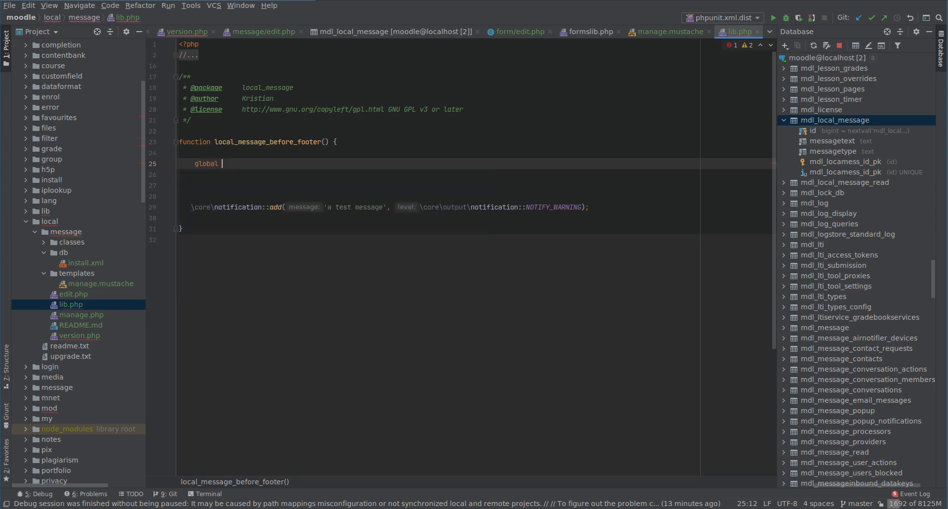
{"action": "type", "text": "$DB;"}
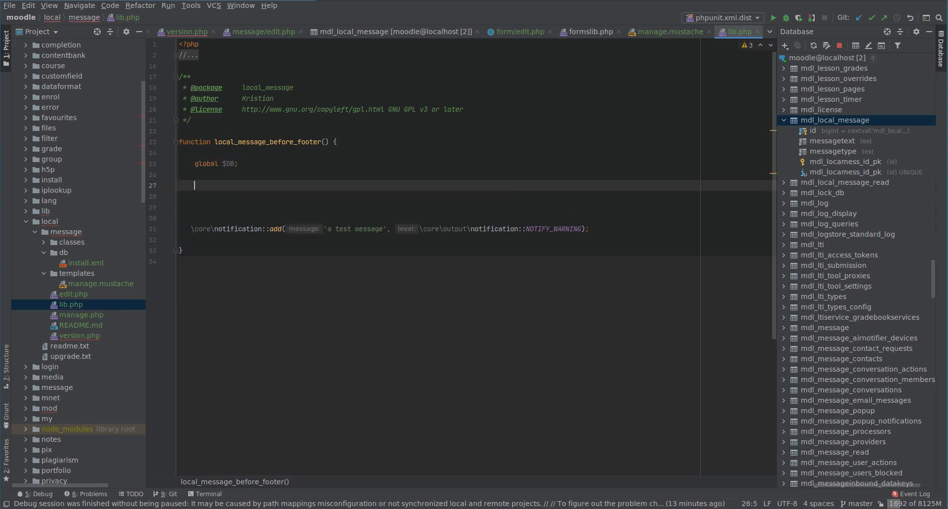
{"action": "type", "text": "$messages = $"}
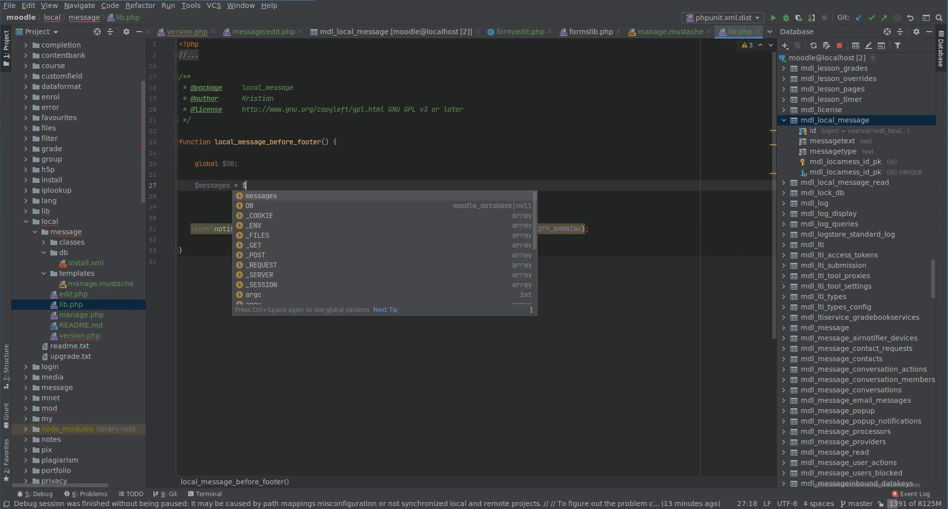
Step: Complete $messages = $DB->get_records('local_message'); via autocomplete and move to a new line
{"action": "type", "text": "DB->"}
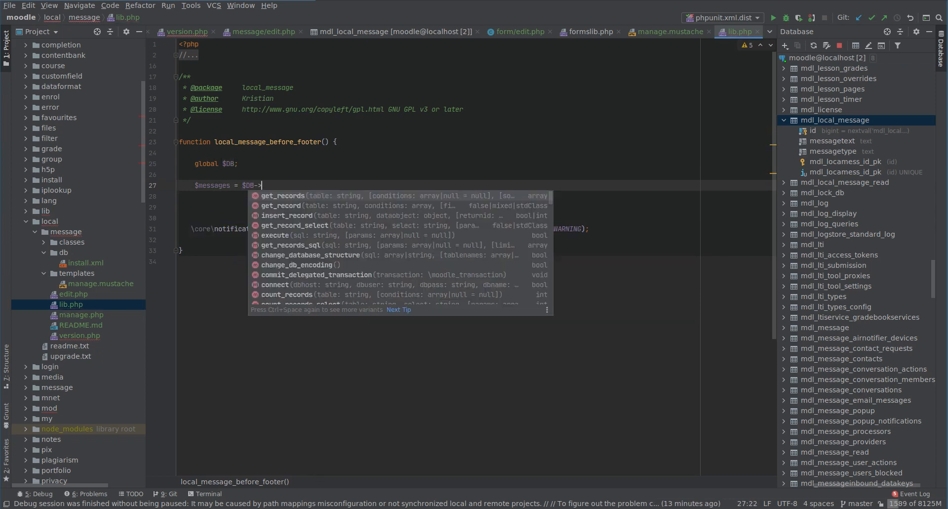
{"action": "left_click", "coordinate": [284, 196]}
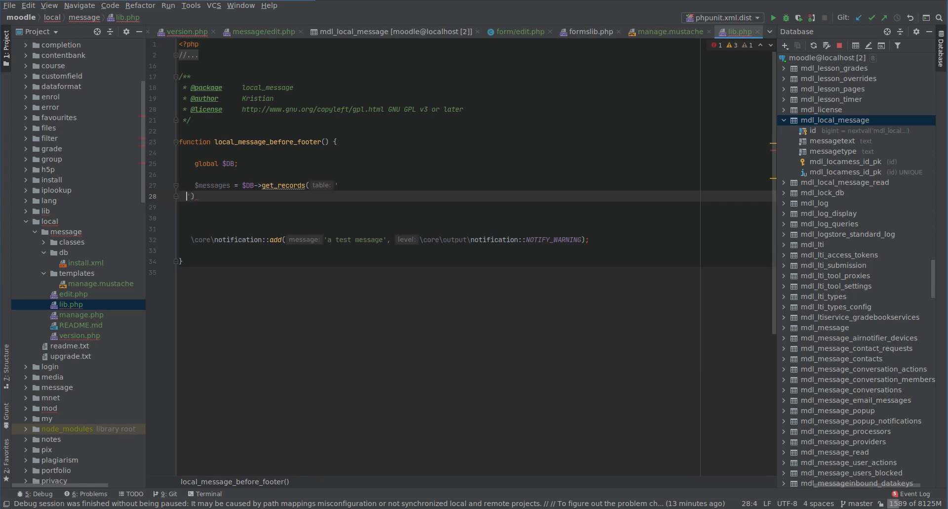
{"action": "type", "text": "local_message')"}
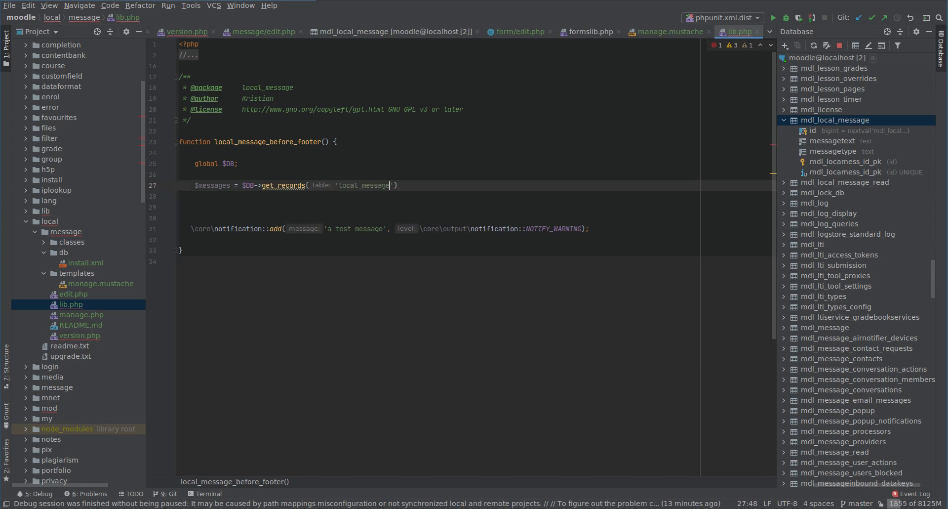
{"action": "type", "text": ";"}
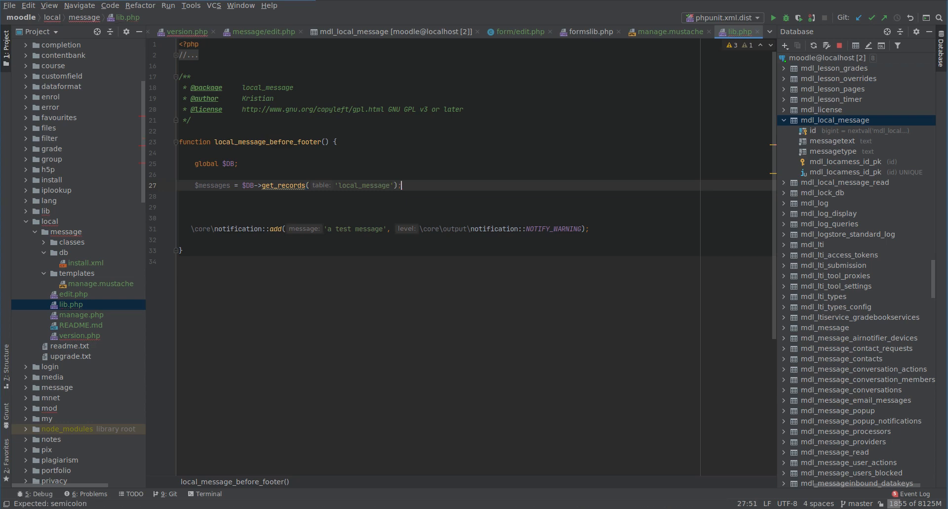
{"action": "key", "text": "Return"}
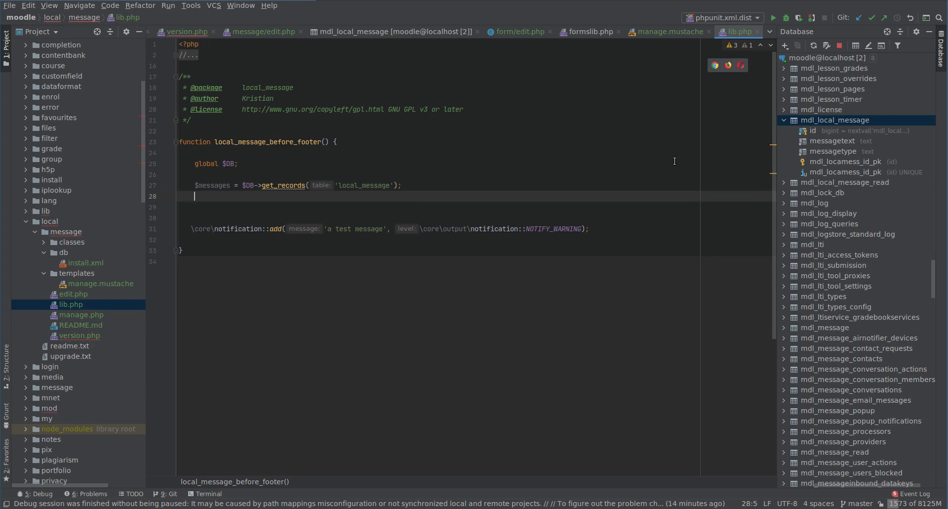
Step: Wrap notification::add in a foreach over $messages using $message->messagetext and NOTIFY_WARNING, checking the constant's definition
{"action": "left_click", "coordinate": [847, 181]}
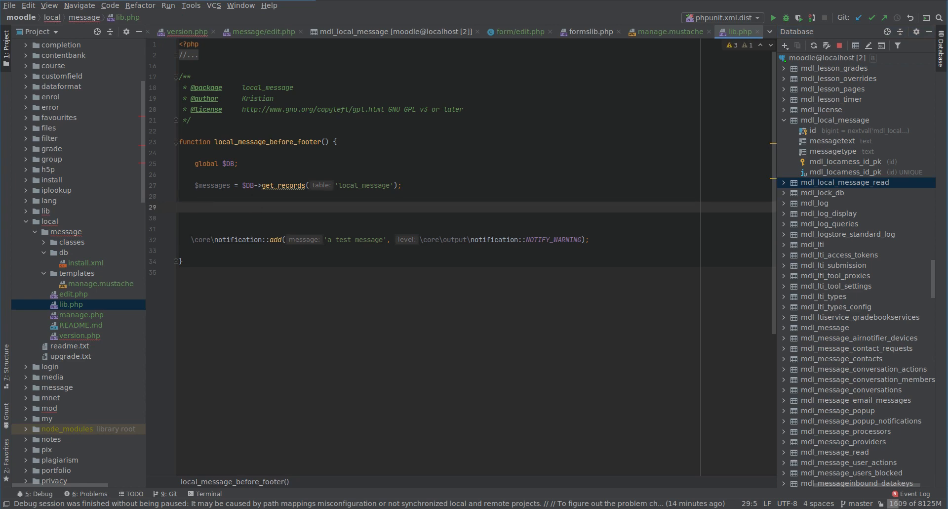
{"action": "type", "text": "foreach ($messages as $message) {"}
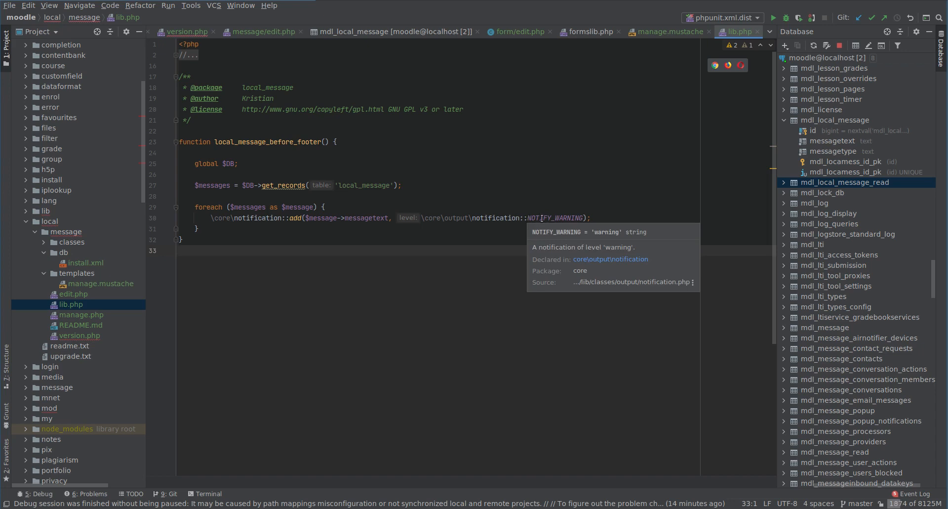
{"action": "left_click", "coordinate": [610, 259]}
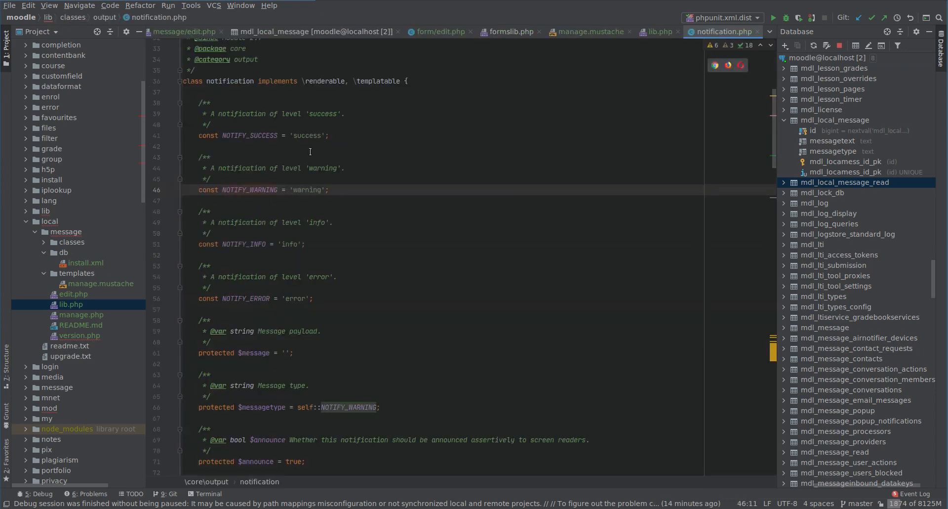
{"action": "mouse_move", "coordinate": [308, 190]}
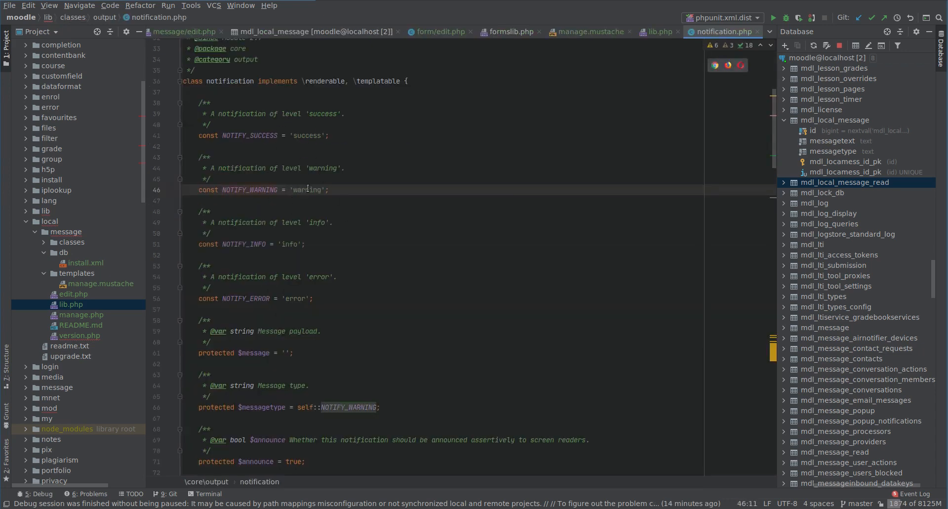
{"action": "left_click", "coordinate": [658, 31]}
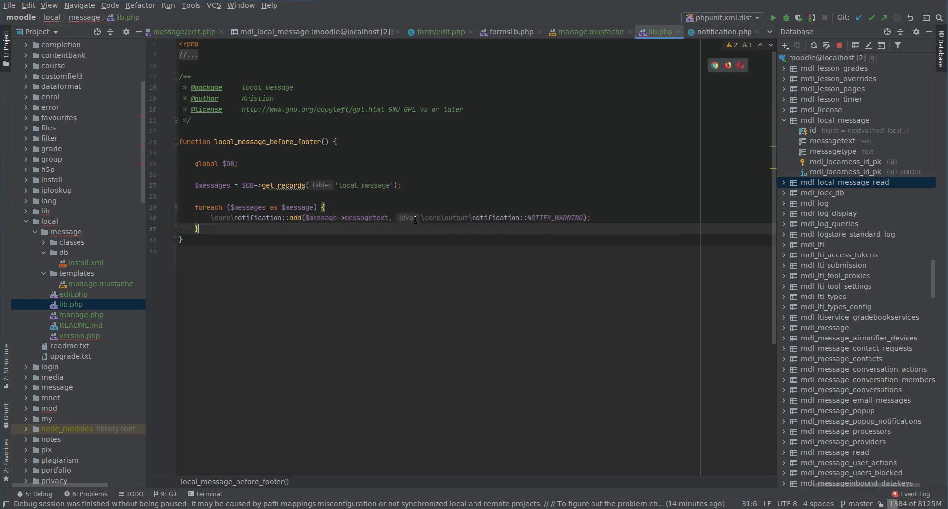
{"action": "mouse_move", "coordinate": [166, 221]}
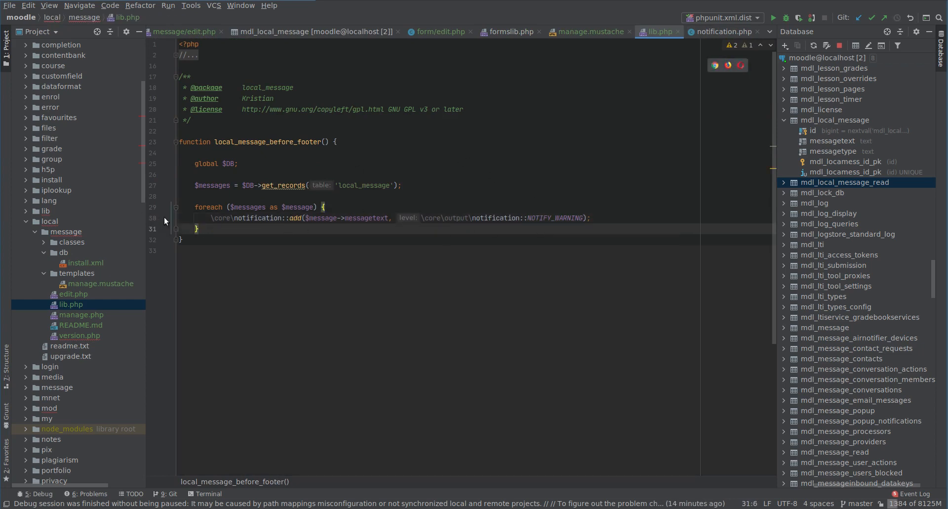
Step: Break on the notification::add line, debug, and expand $message to see its messagetext and messagetype 3
{"action": "left_click", "coordinate": [165, 217]}
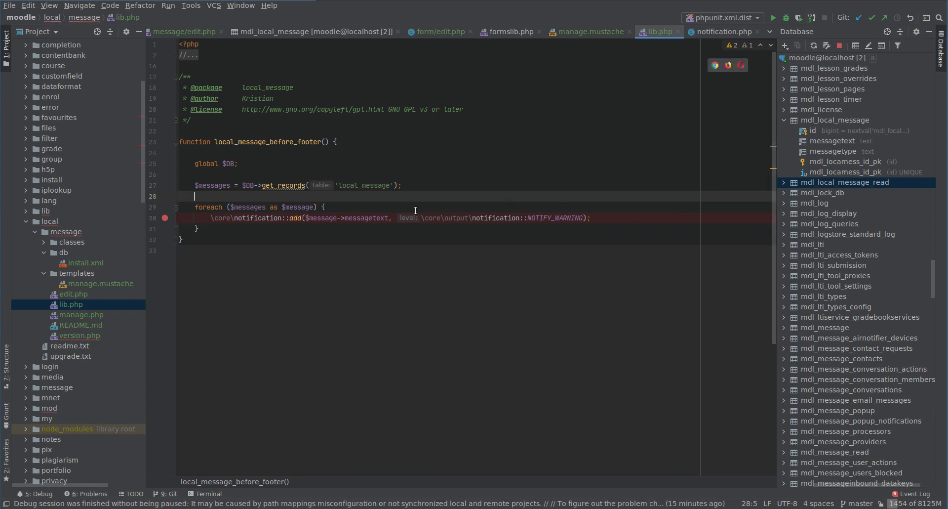
{"action": "mouse_move", "coordinate": [322, 262]}
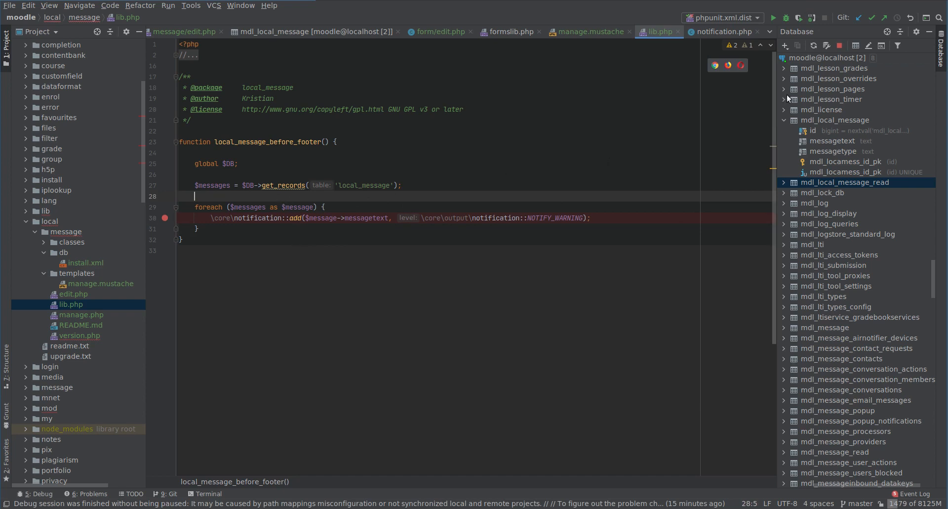
{"action": "left_click", "coordinate": [812, 18]}
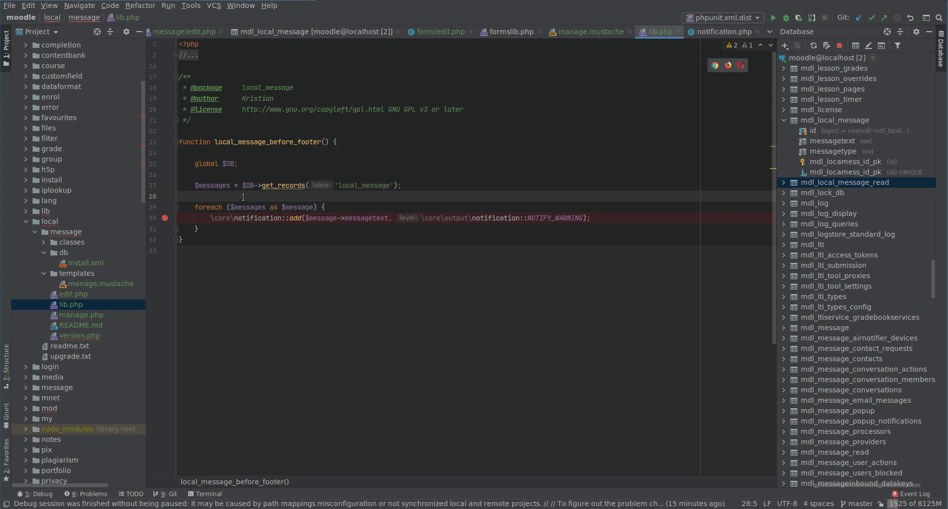
{"action": "left_click", "coordinate": [192, 155]}
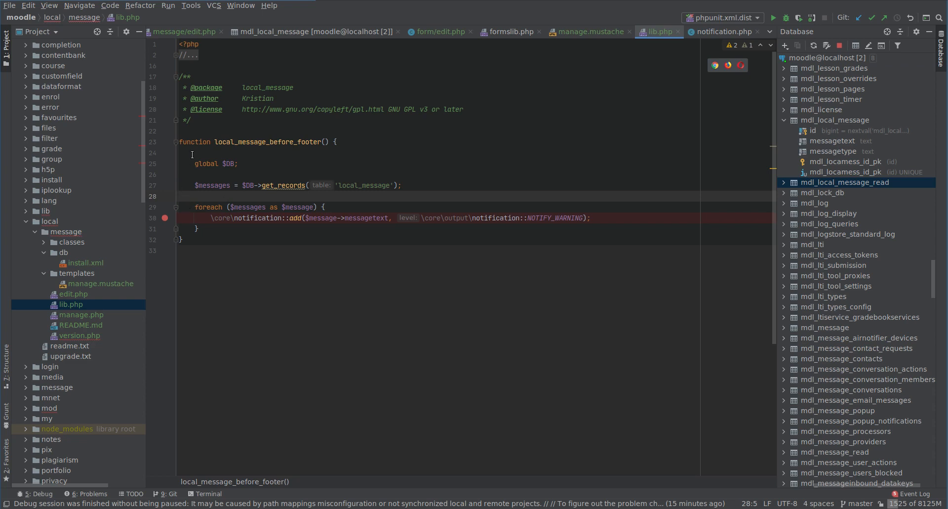
{"action": "mouse_move", "coordinate": [333, 180]}
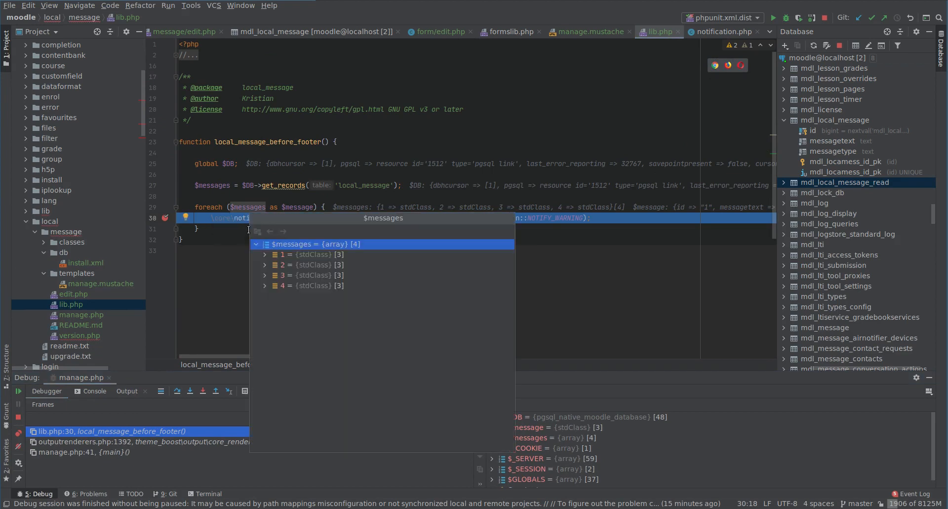
{"action": "left_click", "coordinate": [265, 254]}
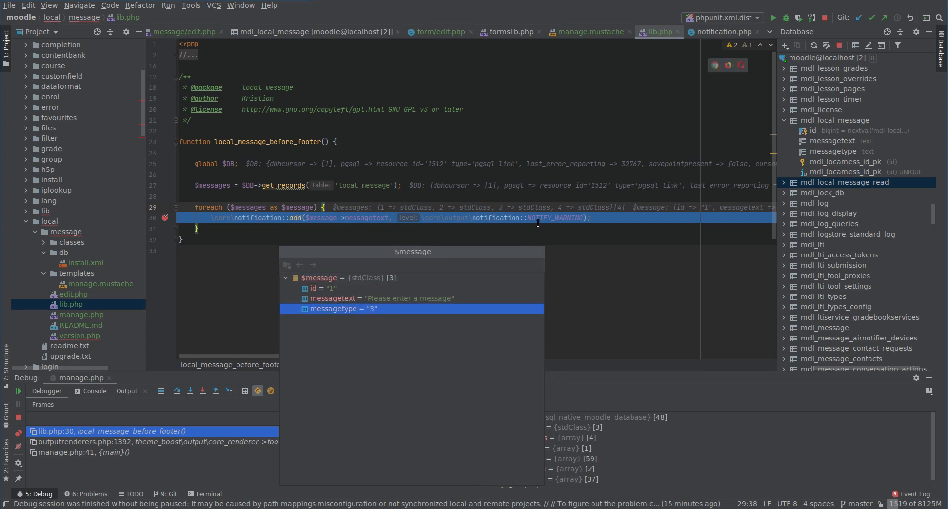
{"action": "mouse_move", "coordinate": [559, 217]}
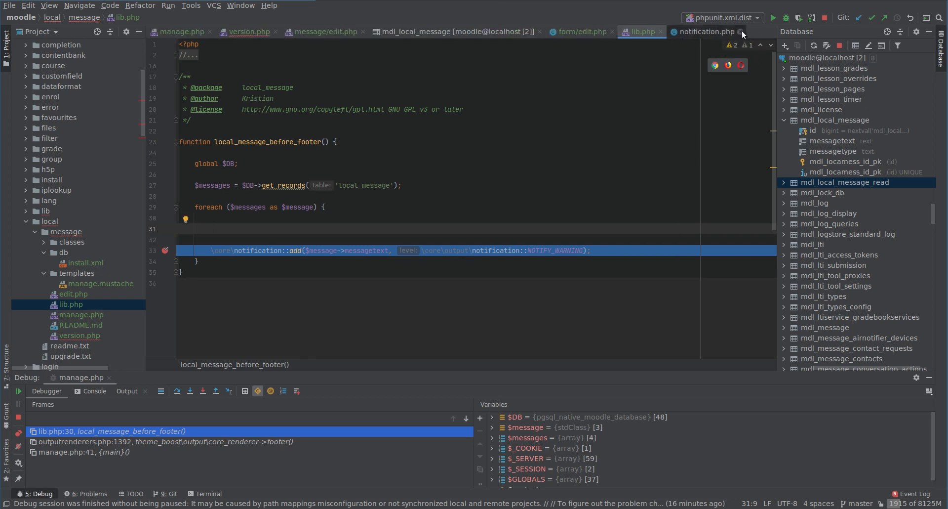
Step: Copy the four $choices notification level lines from form/edit.php into the loop in lib.php
{"action": "left_click", "coordinate": [741, 32]}
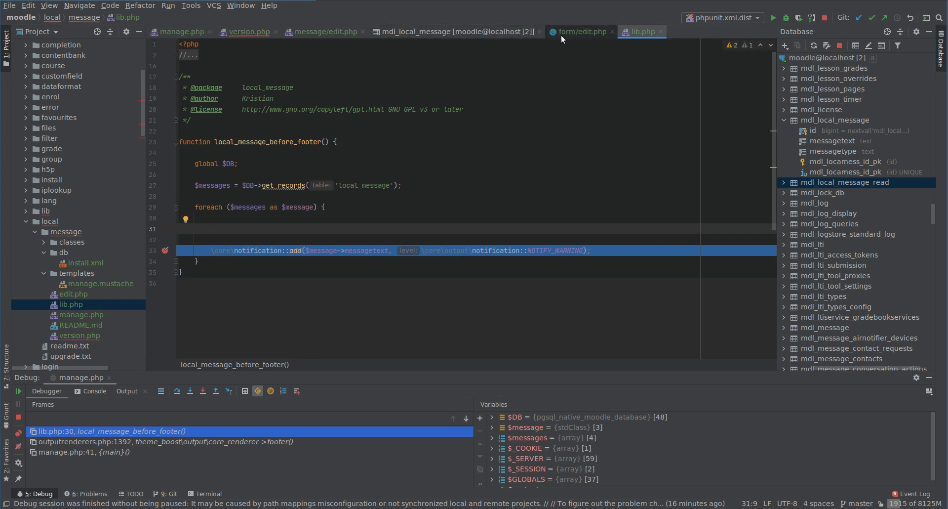
{"action": "left_click", "coordinate": [580, 32]}
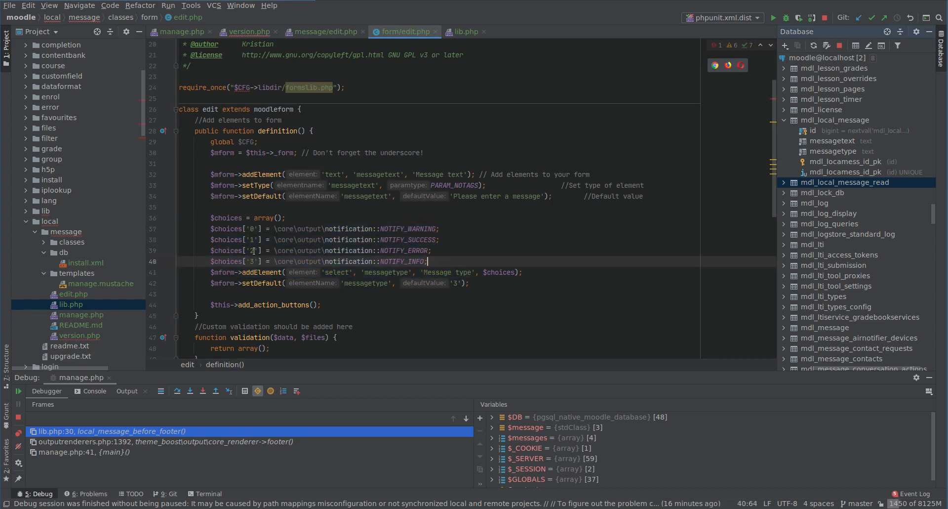
{"action": "left_click_drag", "start_coordinate": [210, 228], "coordinate": [430, 261]}
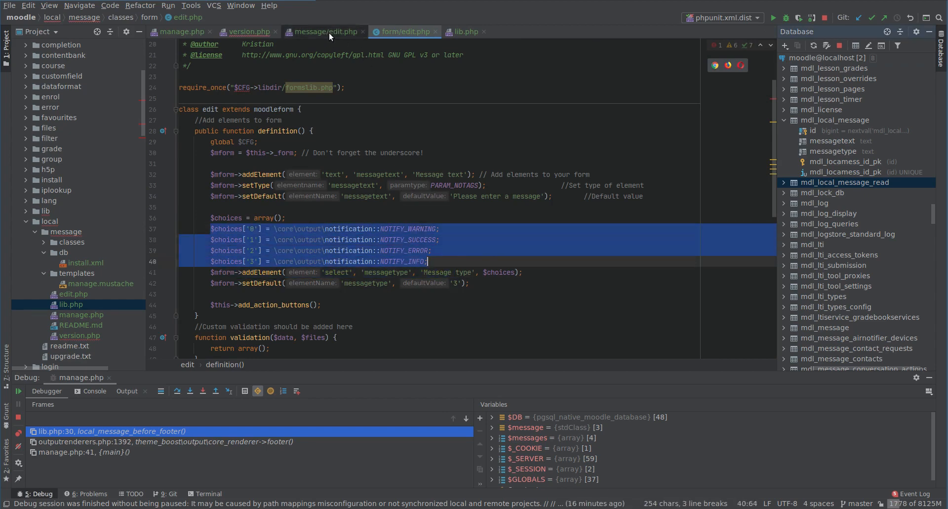
{"action": "left_click", "coordinate": [466, 32]}
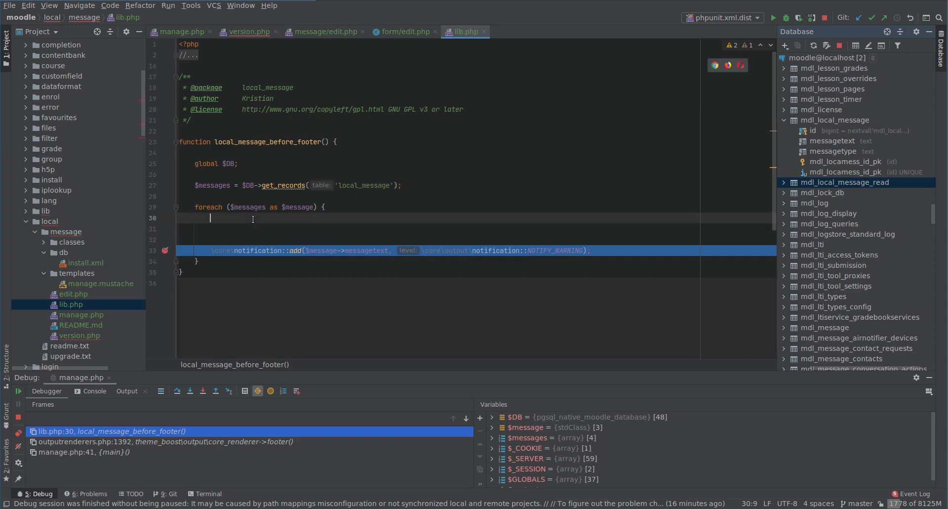
{"action": "type", "text": "$choices['0'] = \\core\\output\\notification::NOTIFY_WARNING;"}
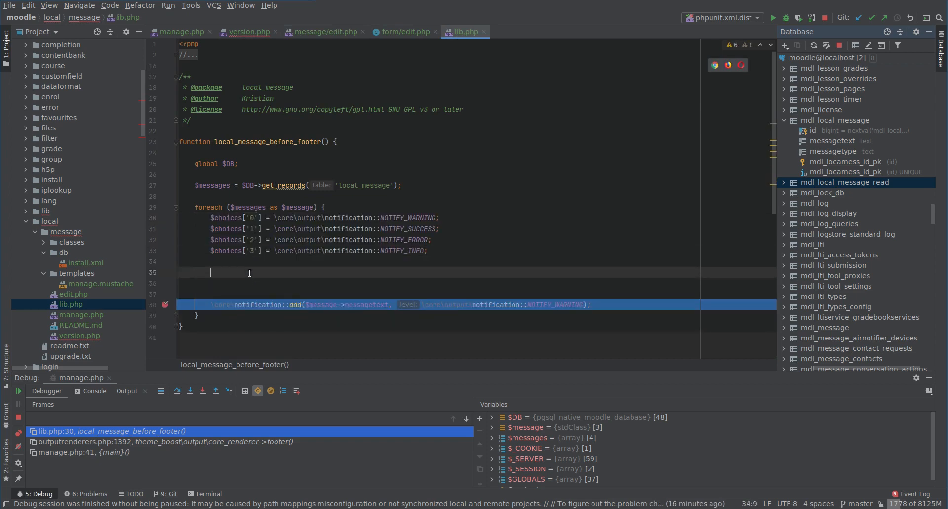
Step: Write $type = 'info'; and if blocks setting warning, success or error when messagetype is 0, 1 or 2
{"action": "type", "text": "$type ="}
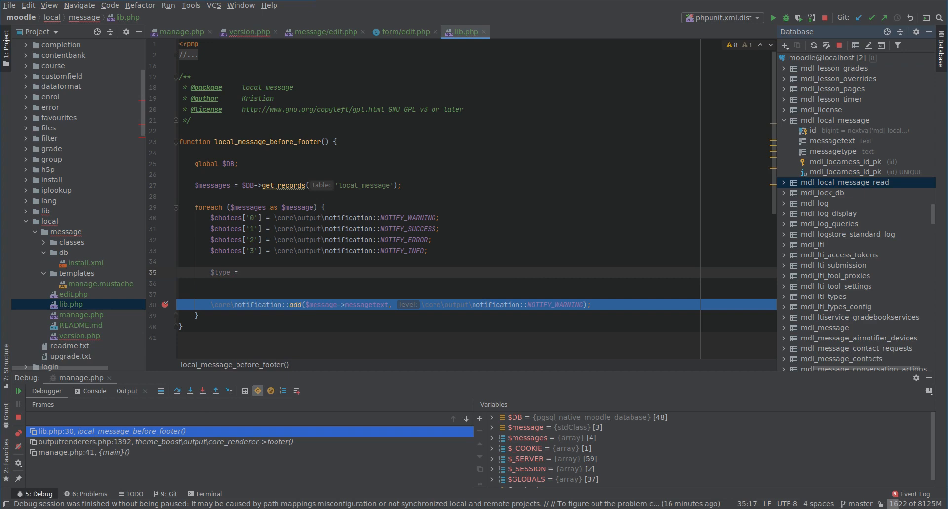
{"action": "type", "text": "'info';"}
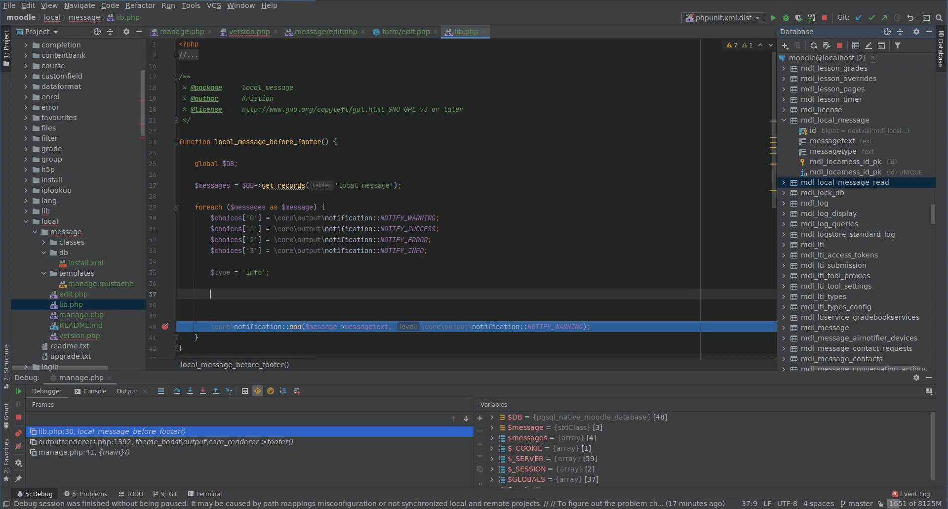
{"action": "type", "text": "if ()"}
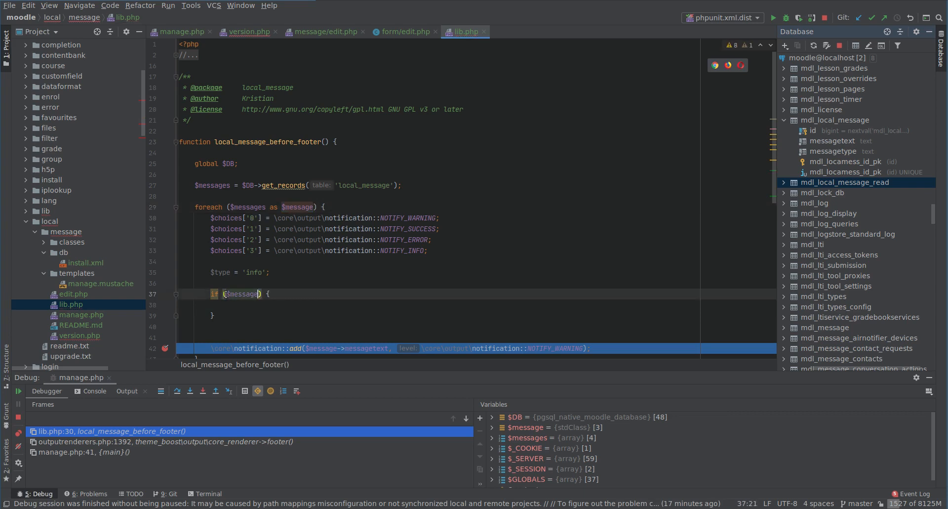
{"action": "type", "text": "->messagetype === '0"}
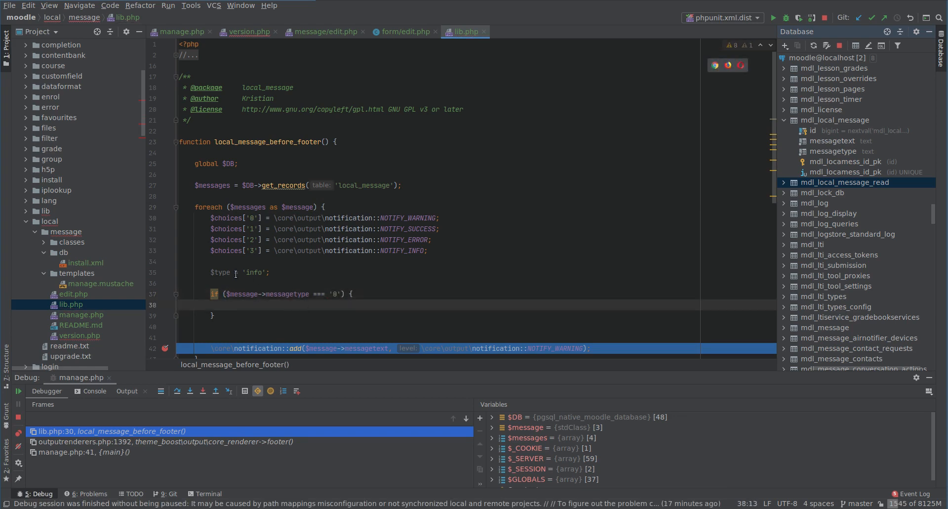
{"action": "type", "text": "$type = 'info';"}
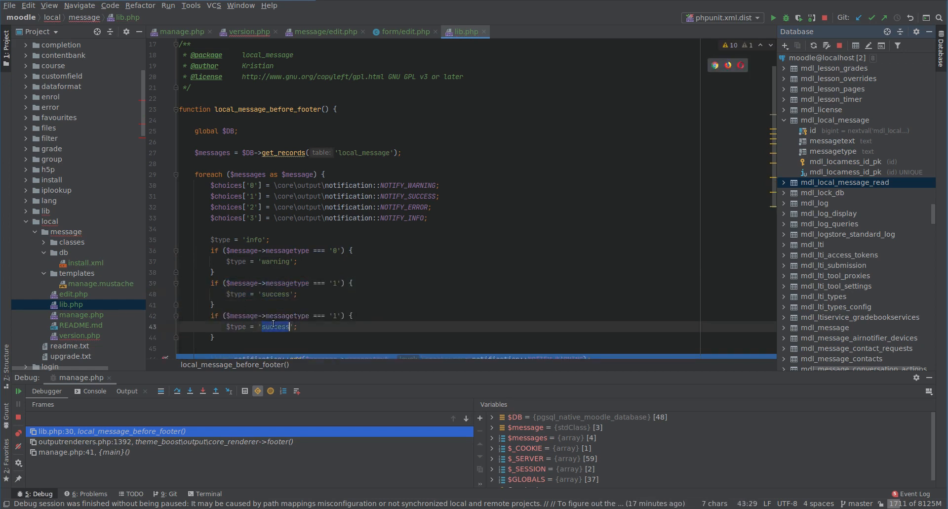
{"action": "type", "text": "error"}
{"action": "left_click", "coordinate": [311, 315]}
{"action": "type", "text": "2"}
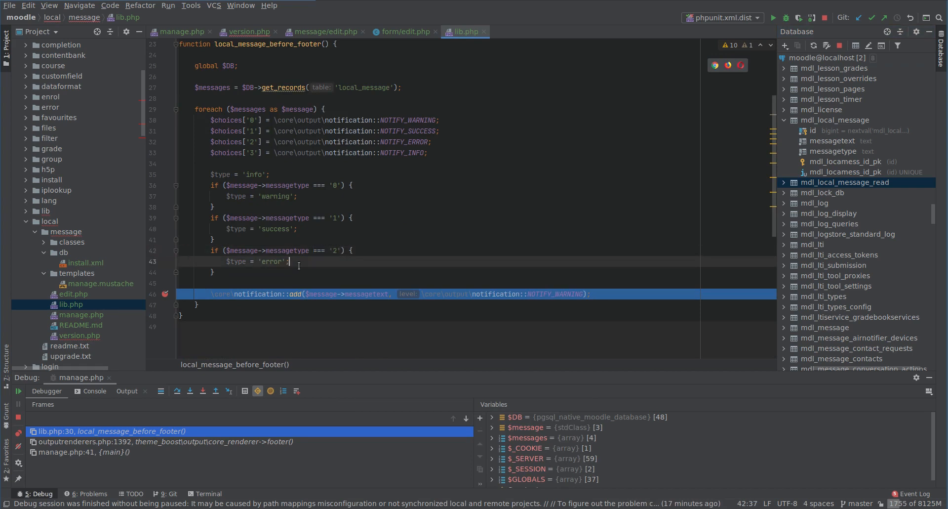
{"action": "left_click", "coordinate": [229, 166]}
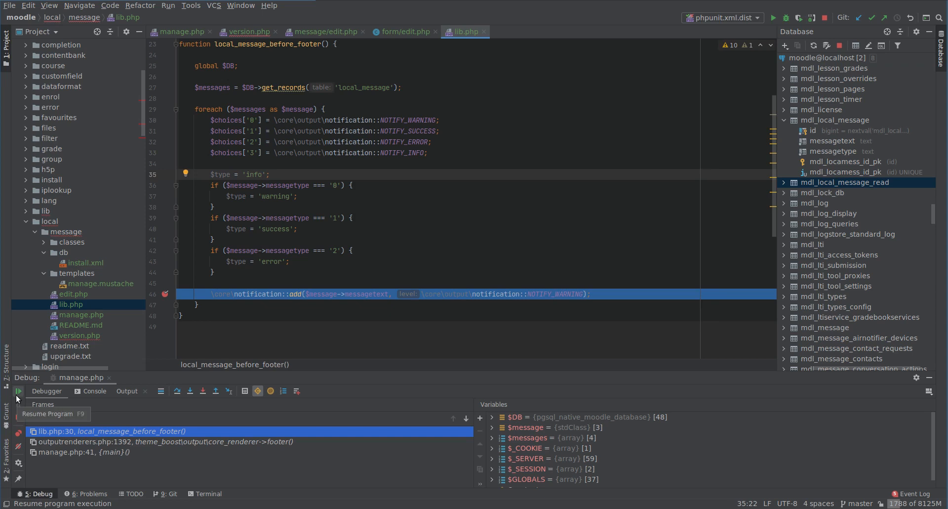
Step: Resume the debugger, delete the copied choice lines and replace the default and first branch strings with \core\output\notification::NOTIFY_* constants
{"action": "left_click", "coordinate": [18, 391]}
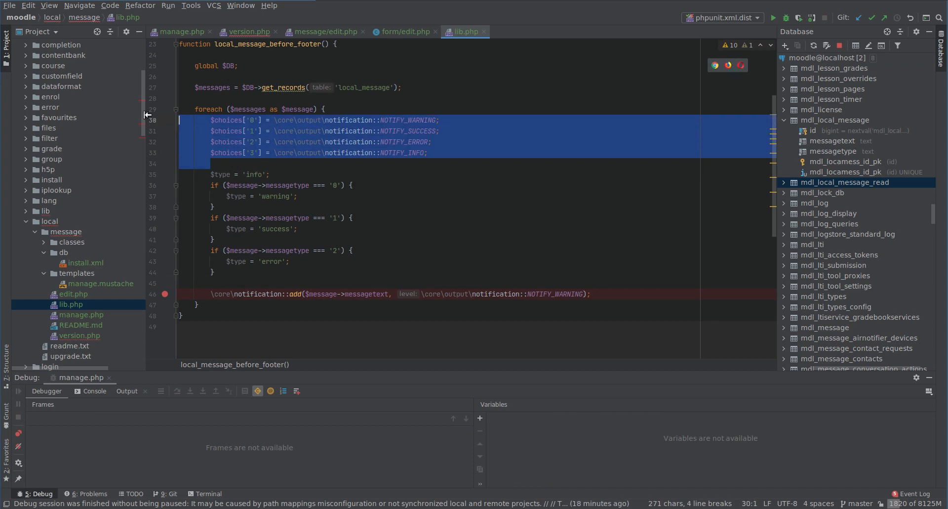
{"action": "key", "text": "Delete"}
{"action": "type", "text": "$typ"}
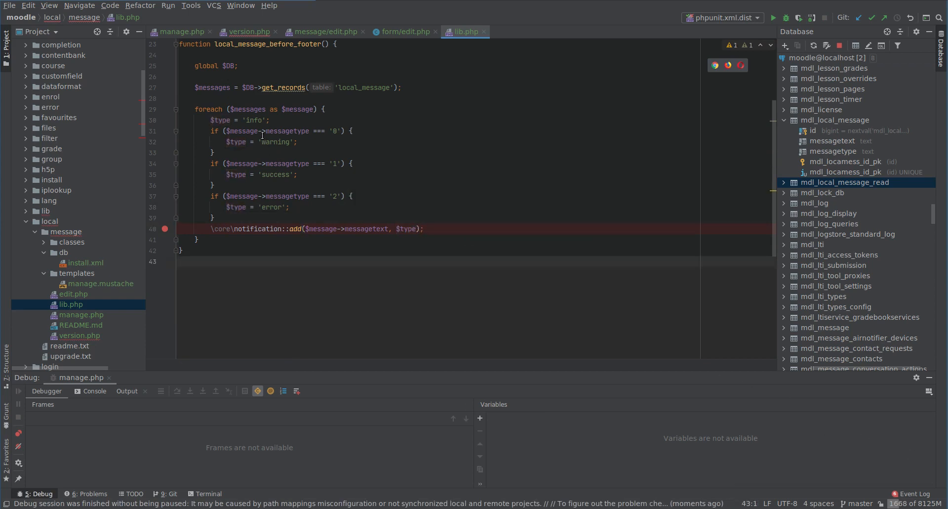
{"action": "double_click", "coordinate": [250, 120]}
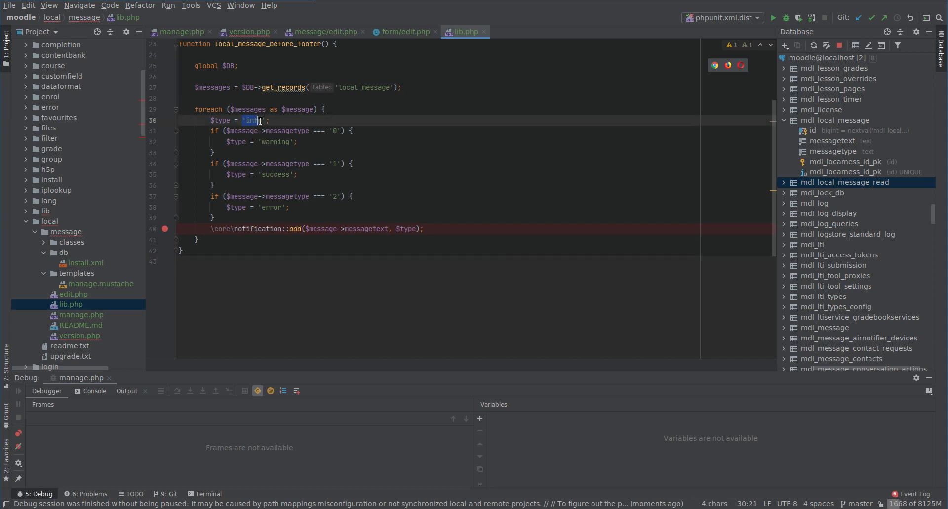
{"action": "type", "text": "\\core\\output\\notification::NOTIFY_WARNING"}
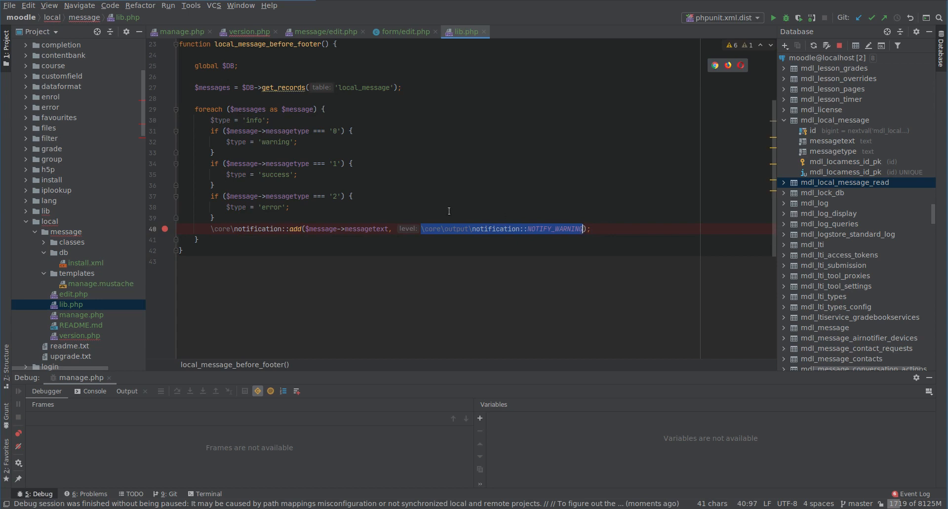
{"action": "type", "text": "\\core\\output\\notification::NOTIFY_WARNING"}
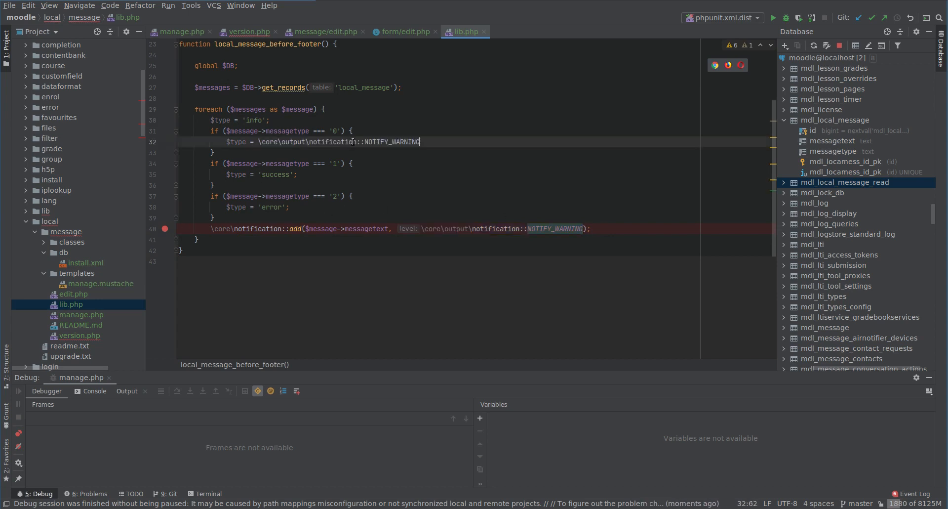
{"action": "type", "text": ";"}
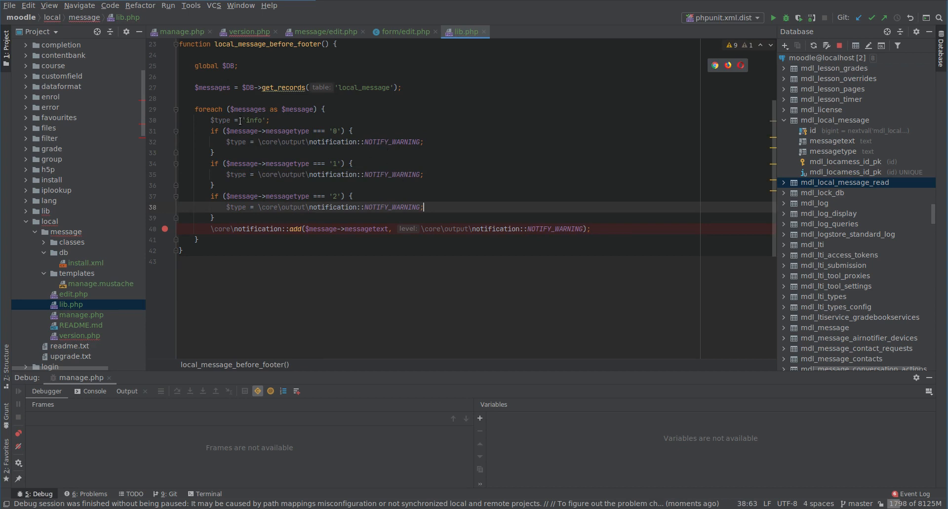
Step: Replace the remaining 'error' and branch strings with NOTIFY_* constants, adjusting the type '1' branch's level
{"action": "type", "text": "'error';"}
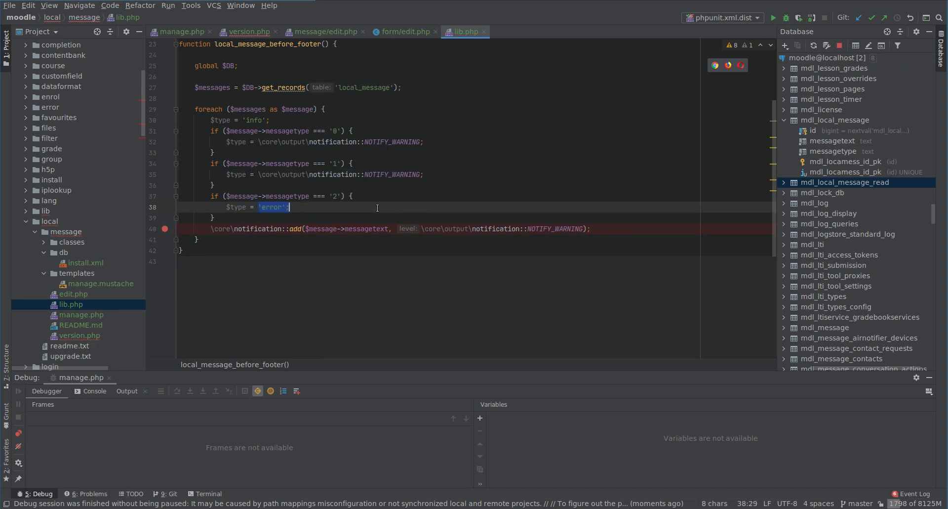
{"action": "type", "text": "\\core\\output\\notification::NOTIFY_WARNING"}
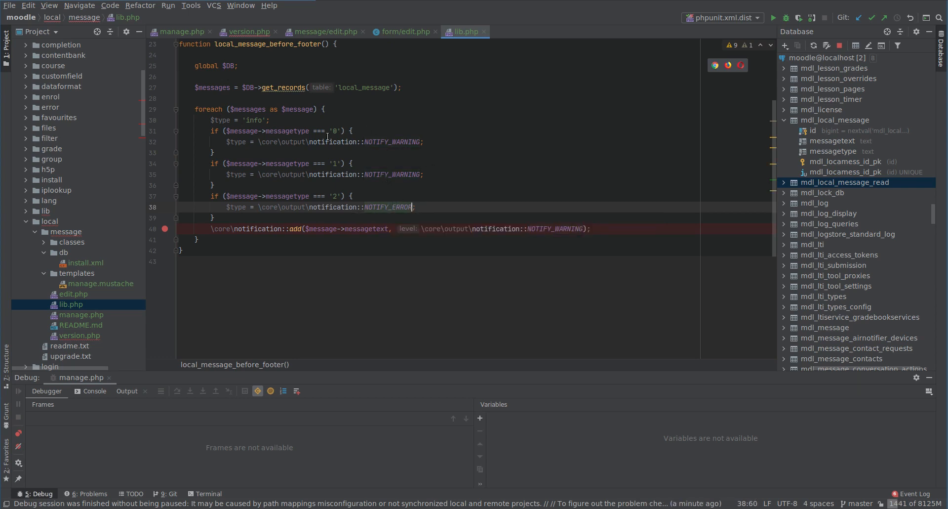
{"action": "left_click", "coordinate": [418, 174]}
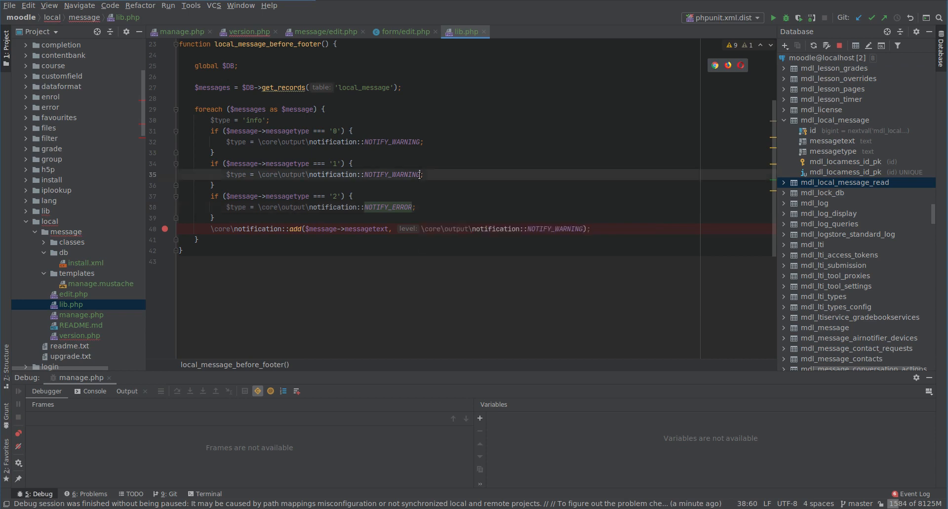
{"action": "left_click", "coordinate": [422, 141]}
{"action": "type", "text": "SUCCESS"}
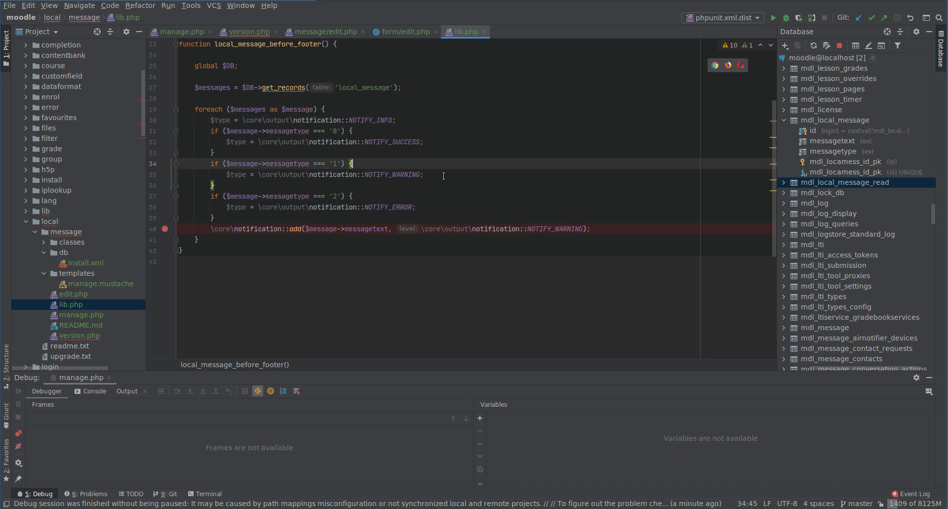
{"action": "left_click", "coordinate": [429, 175]}
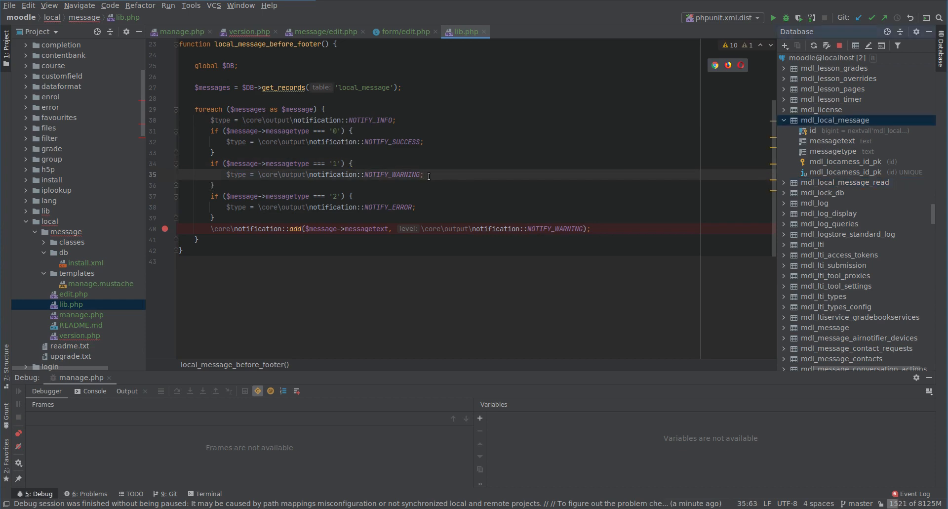
Step: Check $choices in form/edit.php, reorder lib.php so 0 is warning and 1 success, and pass $type to notification::add
{"action": "left_click", "coordinate": [324, 32]}
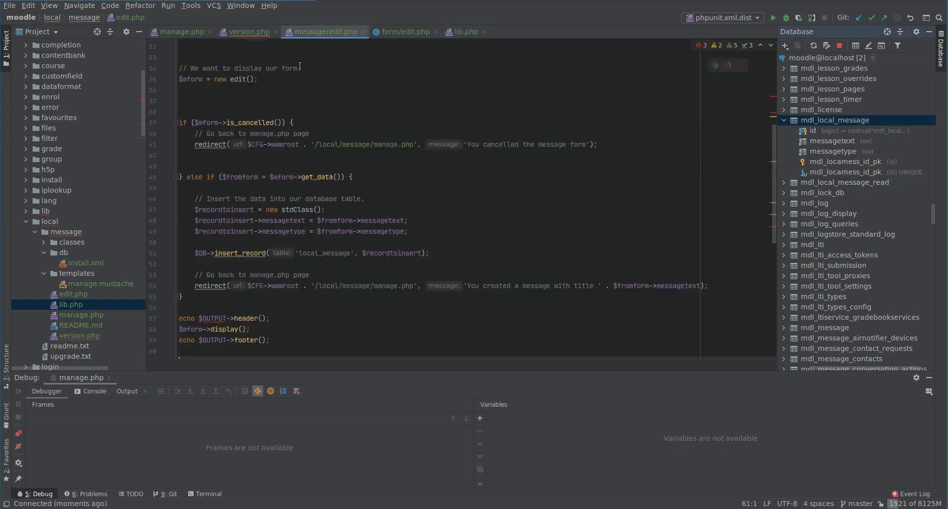
{"action": "left_click", "coordinate": [404, 32]}
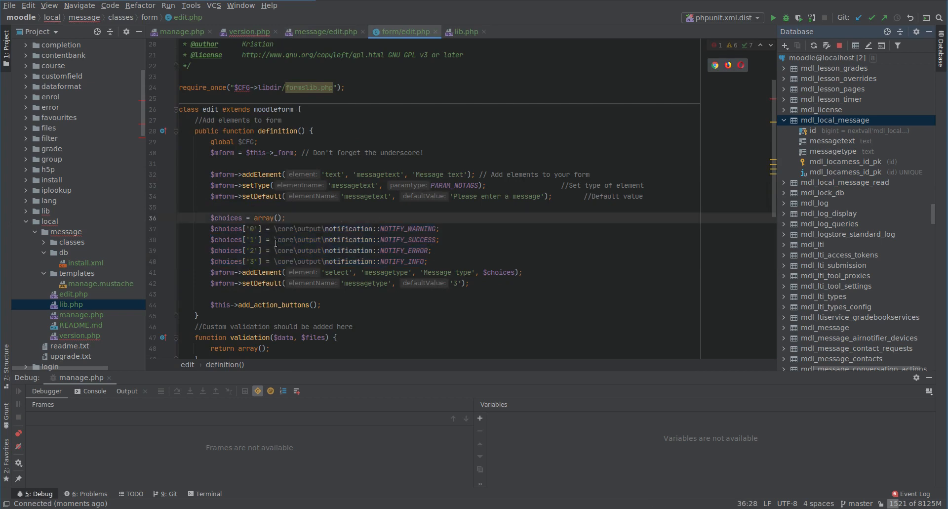
{"action": "left_click", "coordinate": [468, 32]}
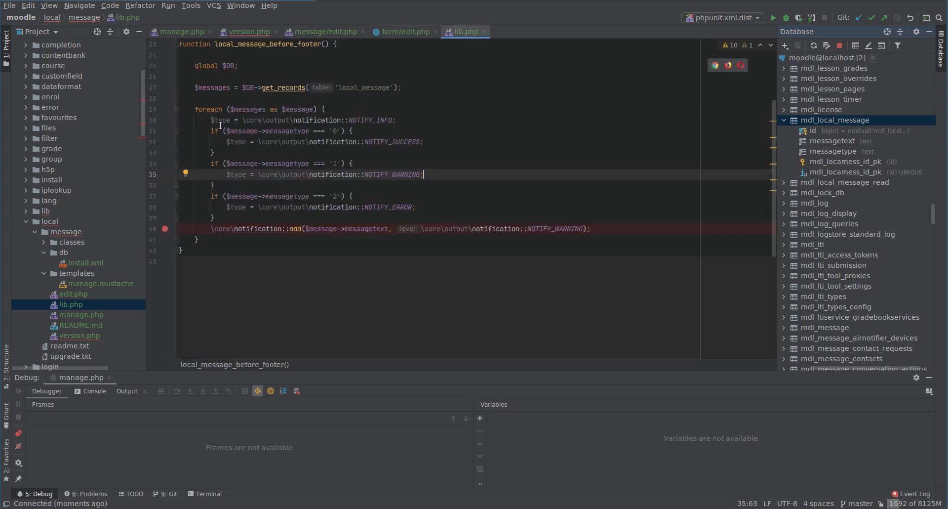
{"action": "double_click", "coordinate": [392, 141]}
{"action": "type", "text": "WARNING"}
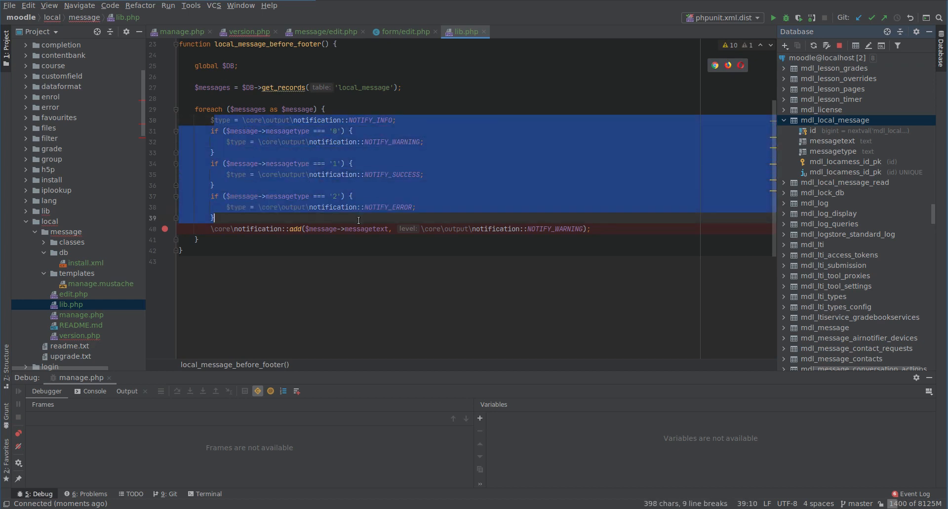
{"action": "left_click", "coordinate": [230, 217]}
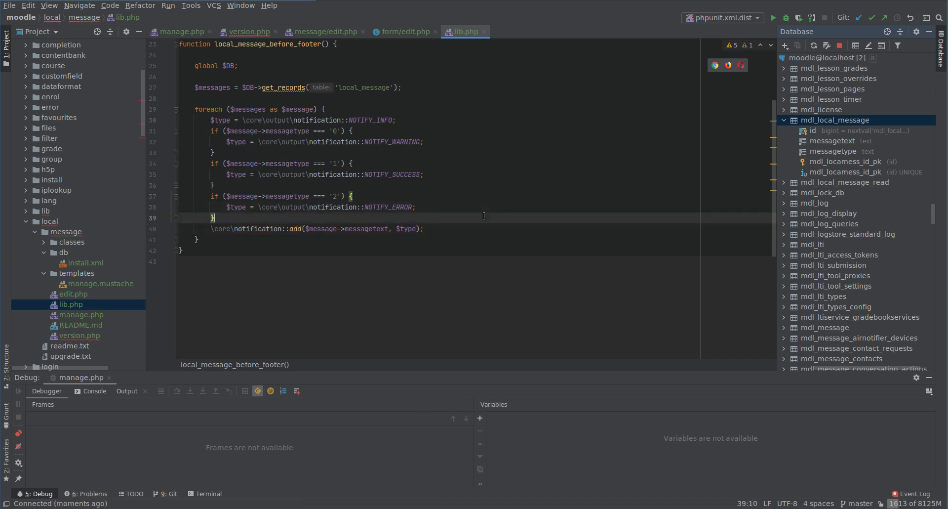
{"action": "scroll", "scroll_direction": "up", "scroll_amount": 3}
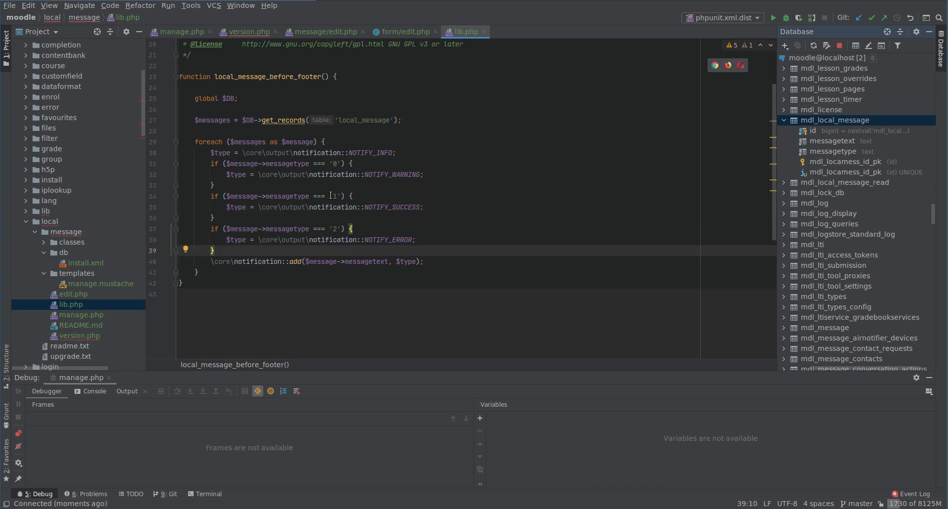
{"action": "mouse_move", "coordinate": [432, 225]}
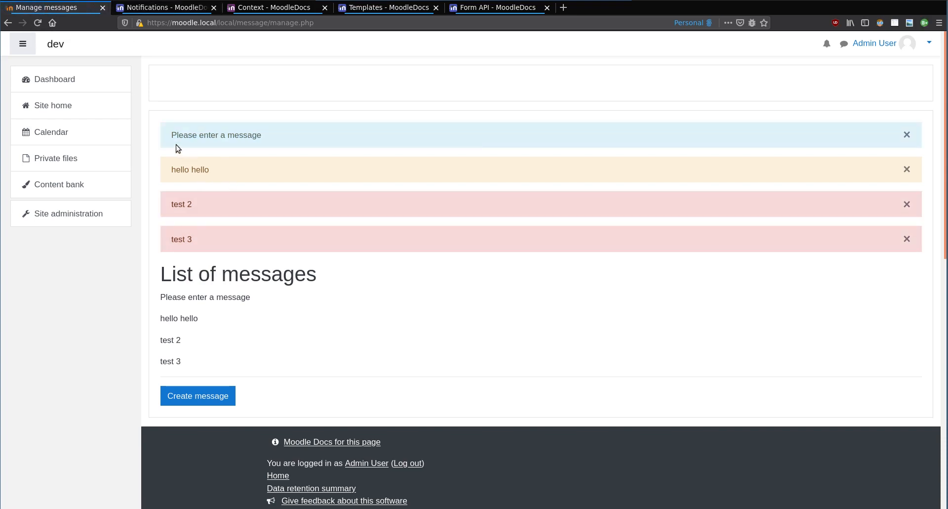
{"action": "mouse_move", "coordinate": [163, 140]}
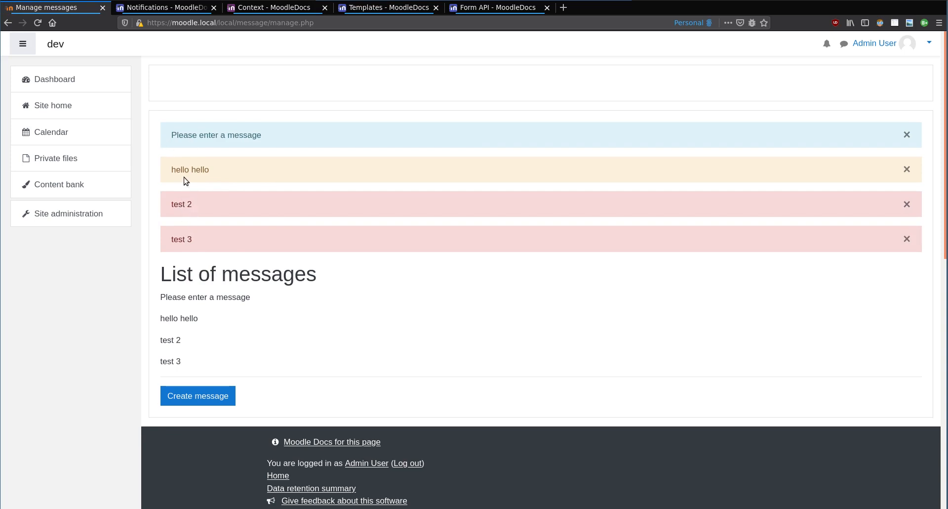
Step: Refresh manage.php in the browser to show blue, yellow, red, red notifications above the message list
{"action": "double_click", "coordinate": [176, 239]}
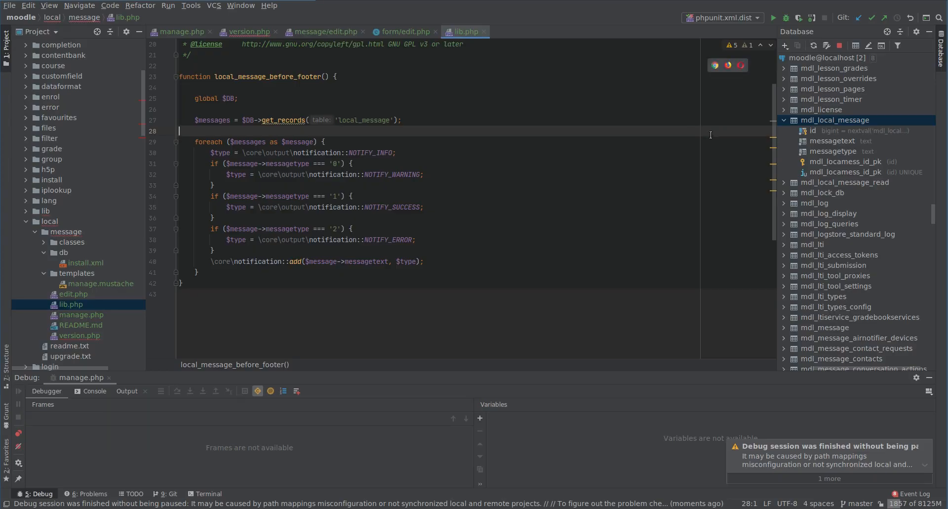
Step: View the mdl_local_message rows' messagetype values for test 2, test 3 and hello hello, then show form/edit.php's choices
{"action": "double_click", "coordinate": [837, 119]}
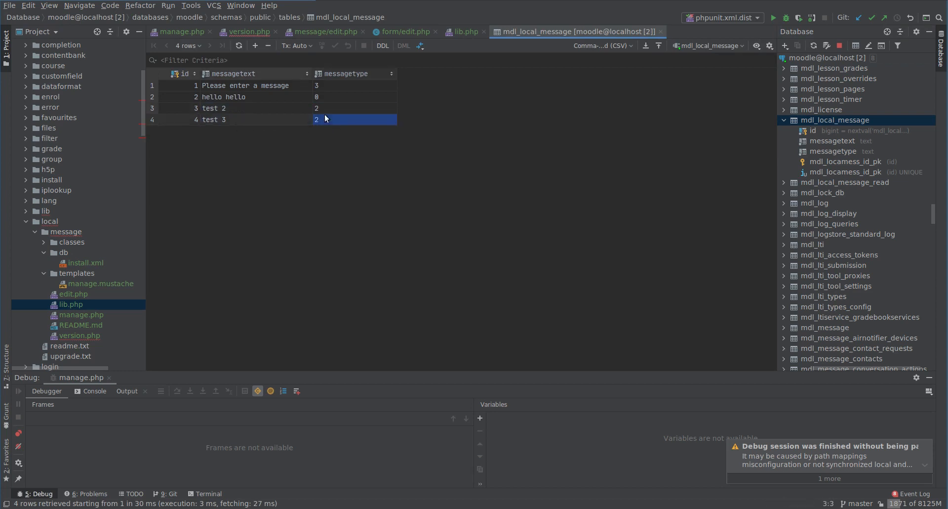
{"action": "left_click", "coordinate": [404, 32]}
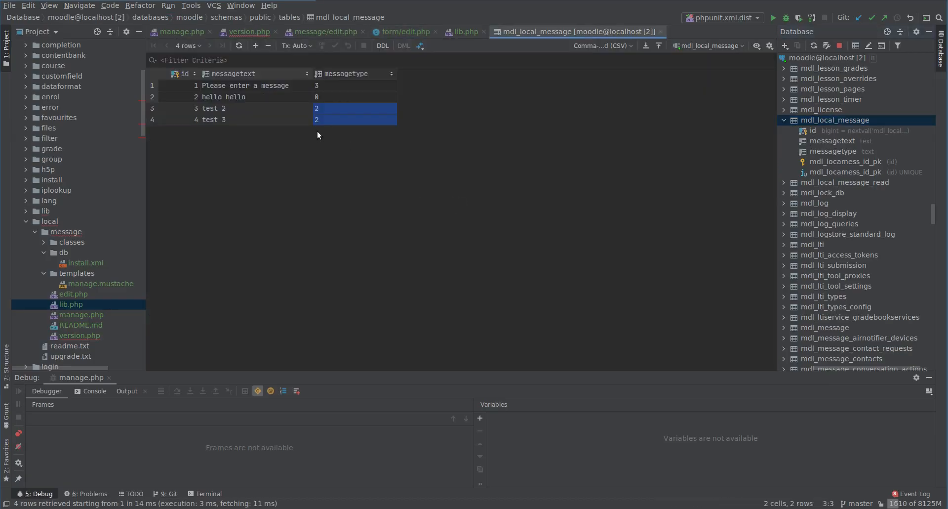
{"action": "left_click", "coordinate": [354, 97]}
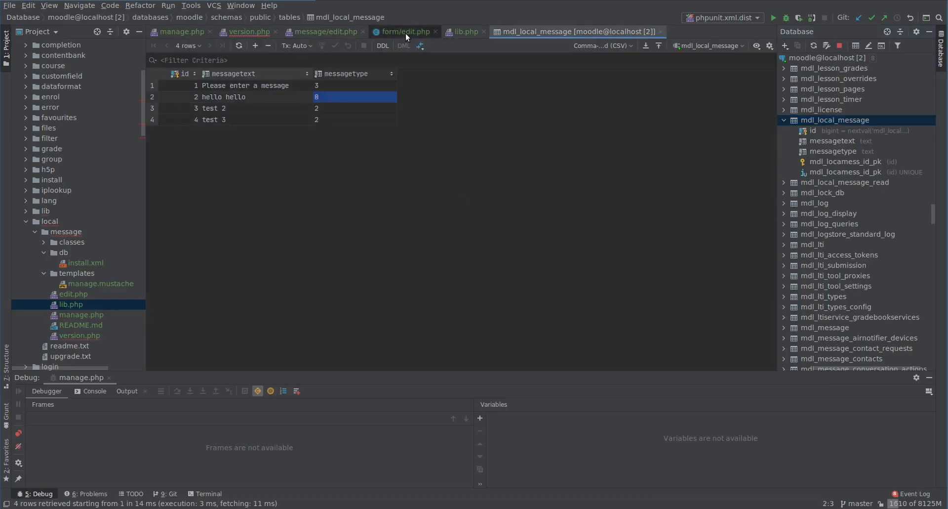
{"action": "left_click", "coordinate": [404, 32]}
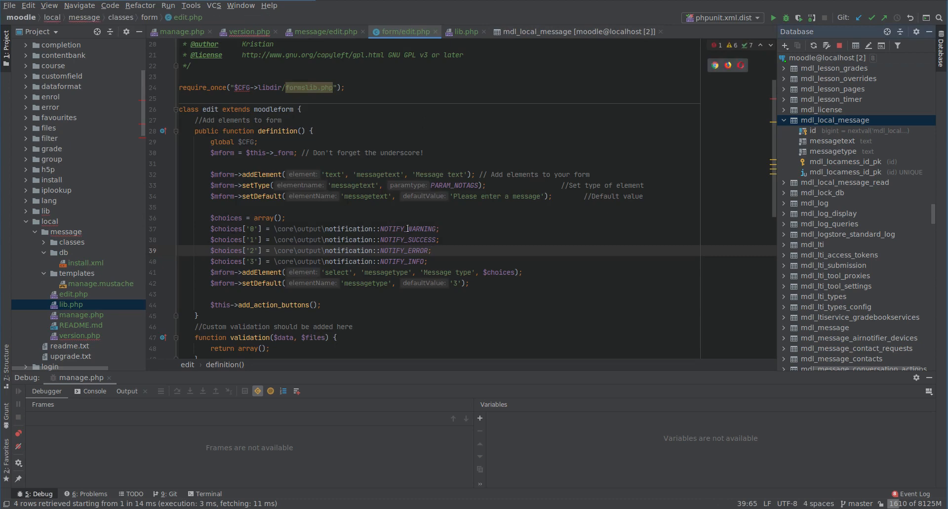
{"action": "left_click", "coordinate": [286, 218]}
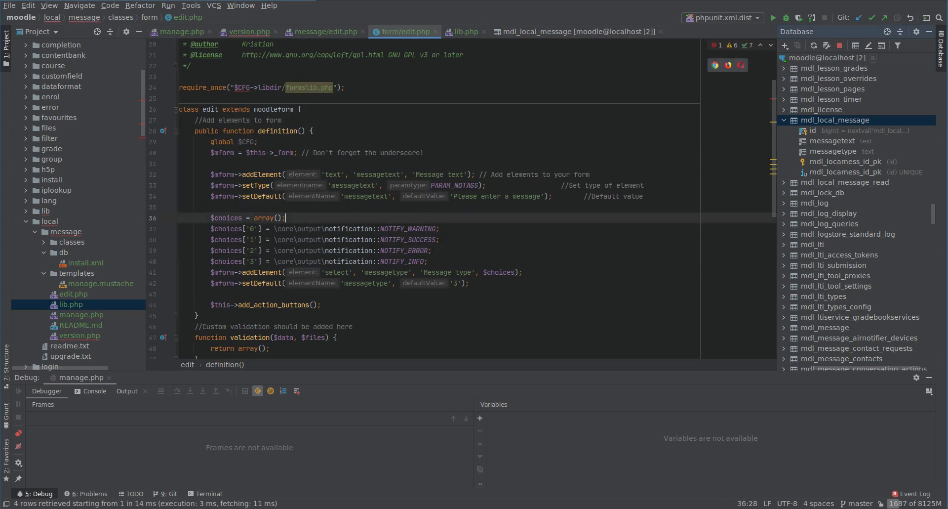